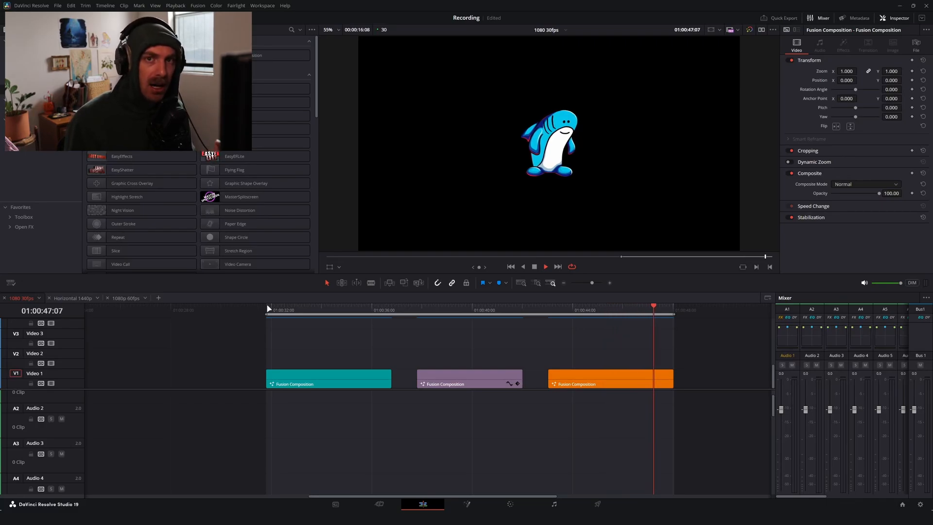
Step: Jump to the first shark clip and open its composition in the Fusion page
left_click(295, 311)
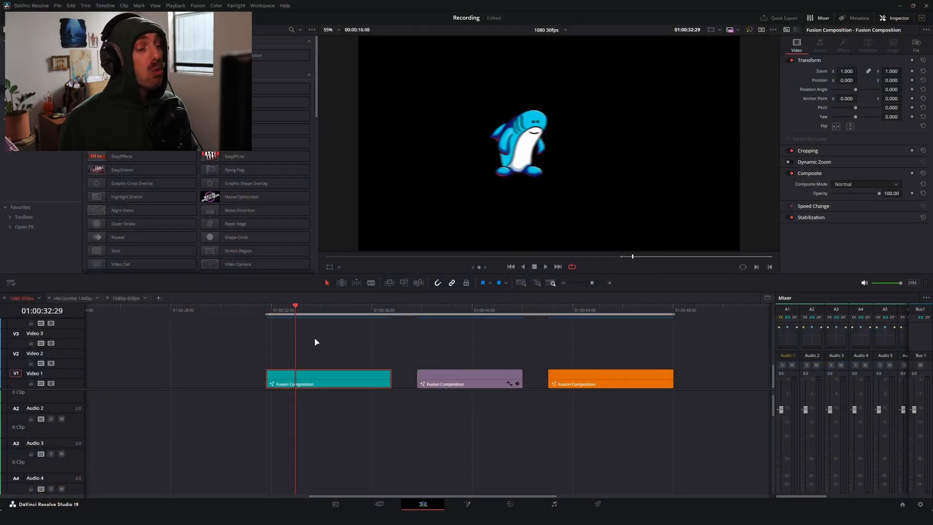
left_click(467, 504)
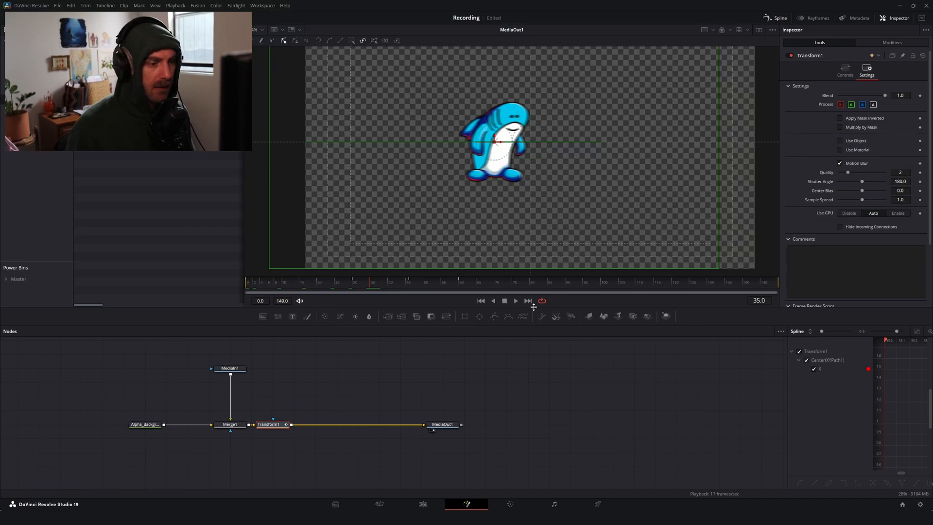
Step: Enlarge the Spline view, clear the XYPath X bounce keyframes and show the Modifiers tab
left_click(515, 300)
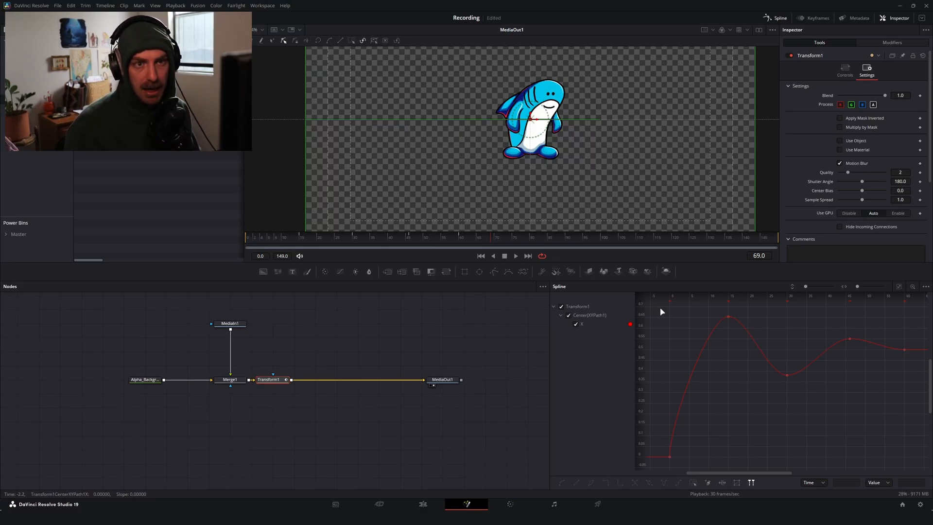
mouse_move(431, 326)
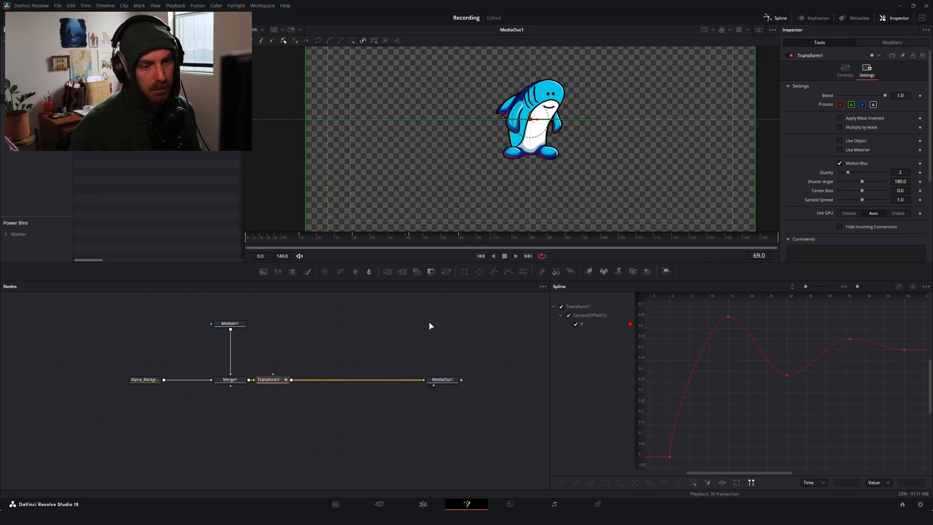
left_click(845, 71)
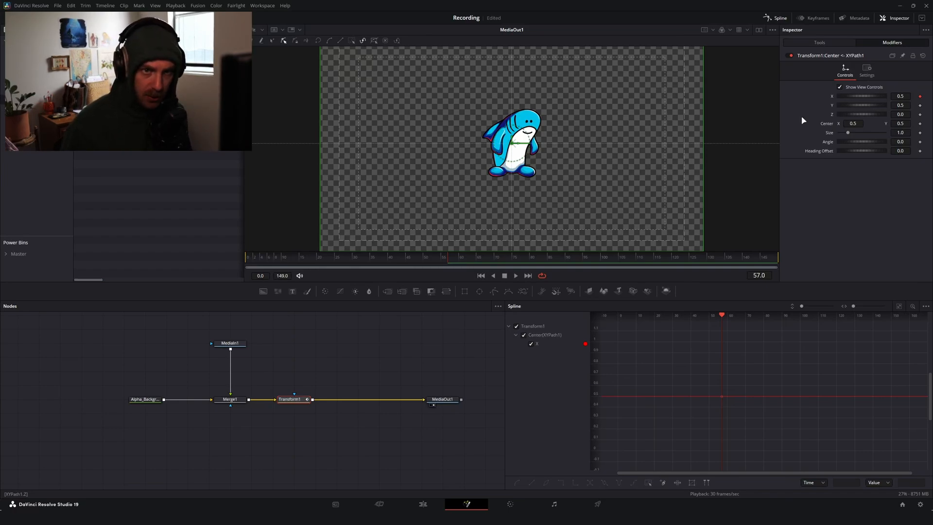
Step: Check the transform's settings, then return to the XYPath modifier to reach Modify With on X
left_click(820, 41)
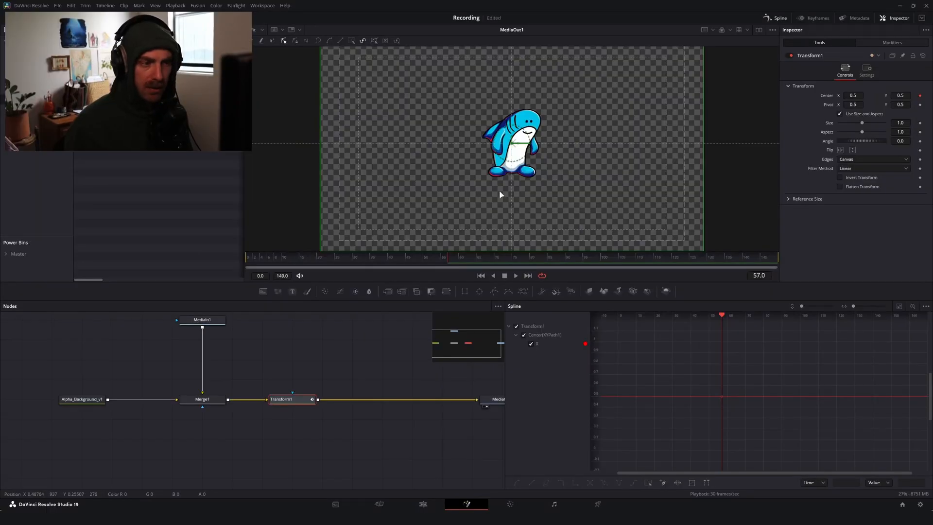
left_click(256, 30)
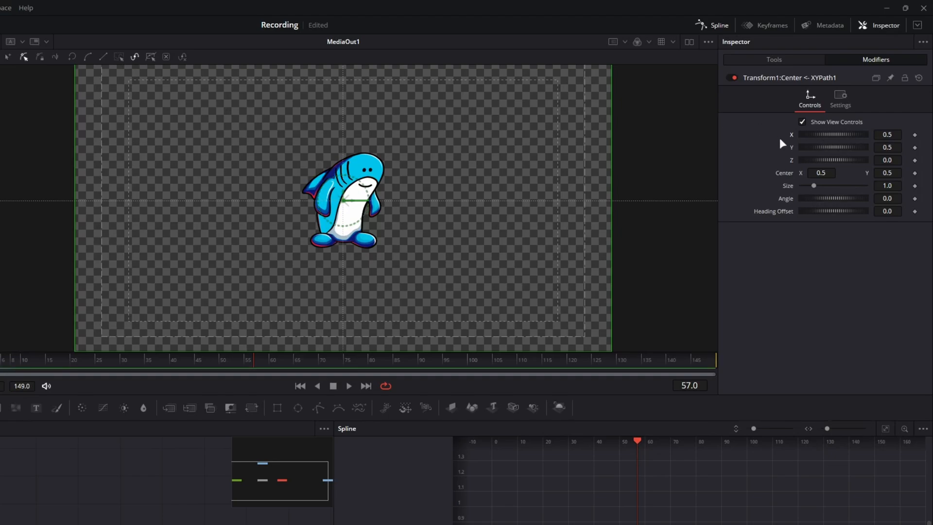
mouse_move(797, 140)
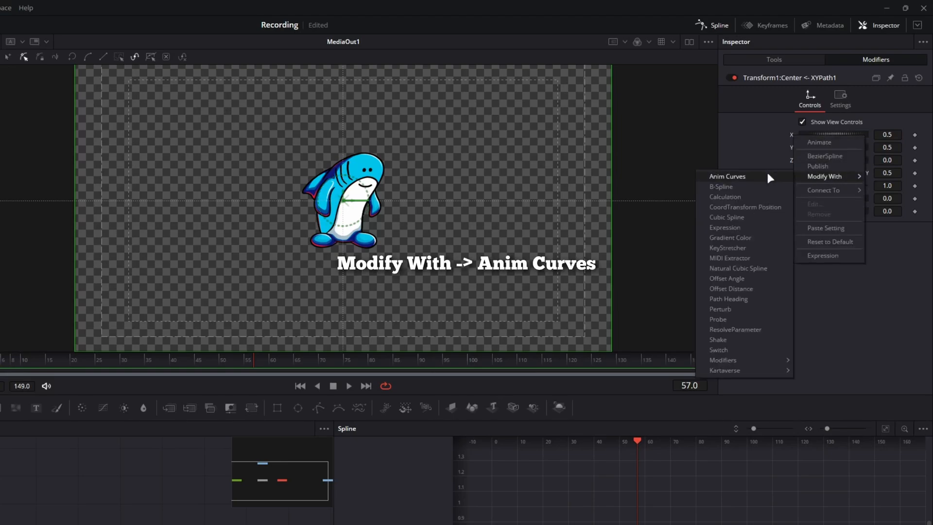
Step: Attach an Anim Curves modifier to the XYPath X value
left_click(727, 176)
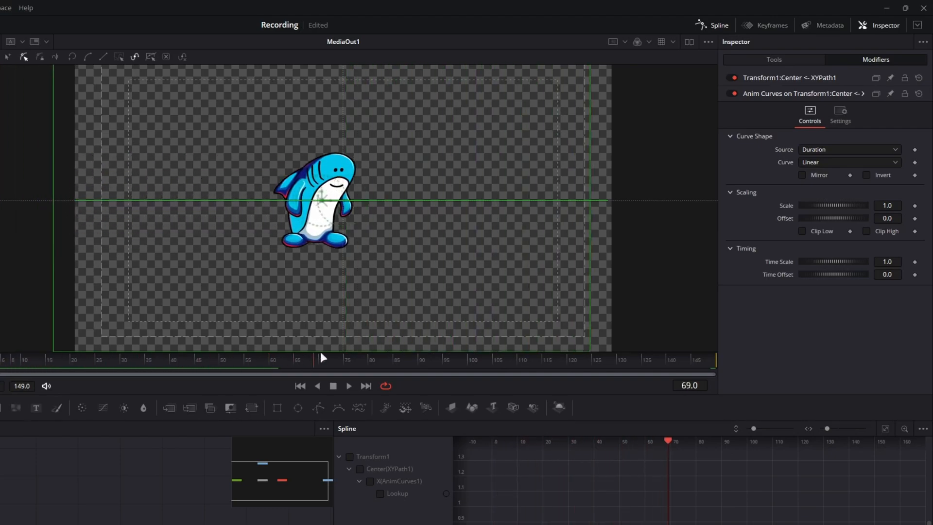
Step: Set the Anim Curves Scale to 0.5 so the shark starts at the frame's left edge
left_click(367, 386)
type("0.5")
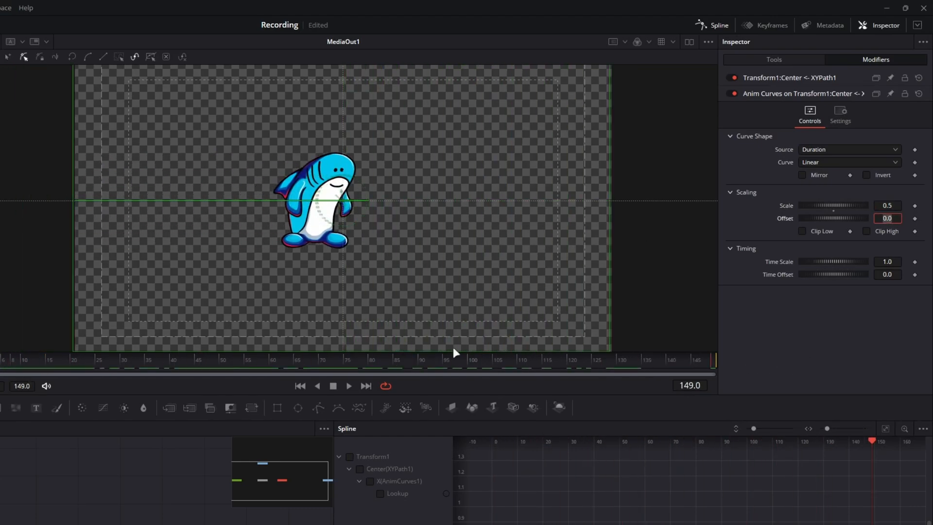
left_click(545, 441)
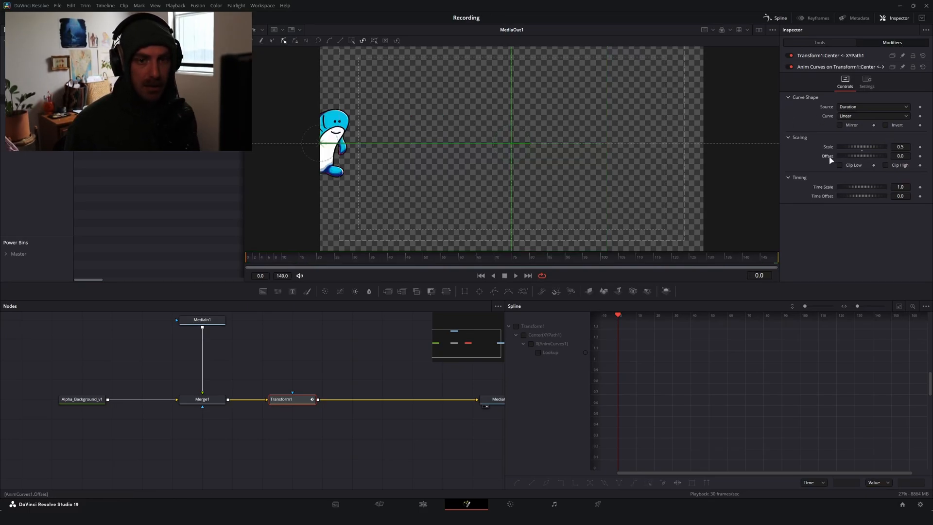
Step: Keep Source on Duration after trying Transition, and switch the curve type from Linear to Easing
left_click(872, 107)
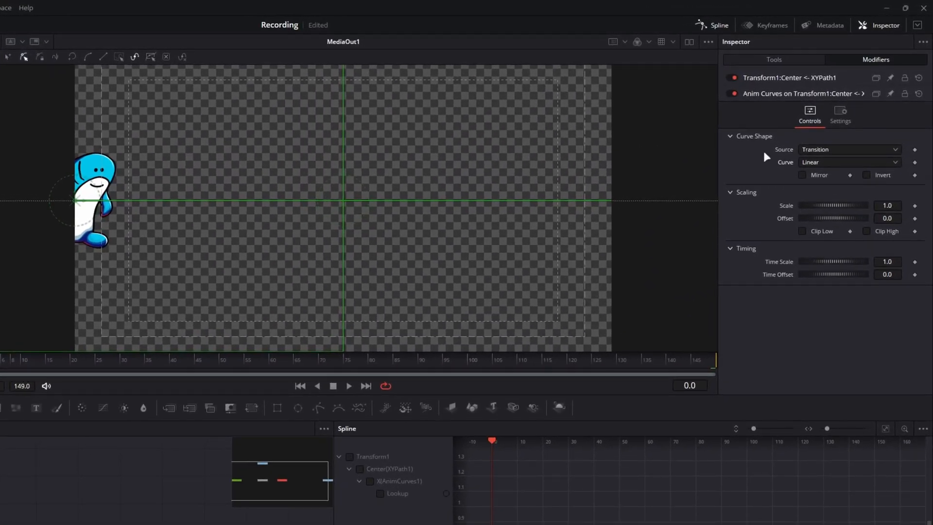
mouse_move(741, 144)
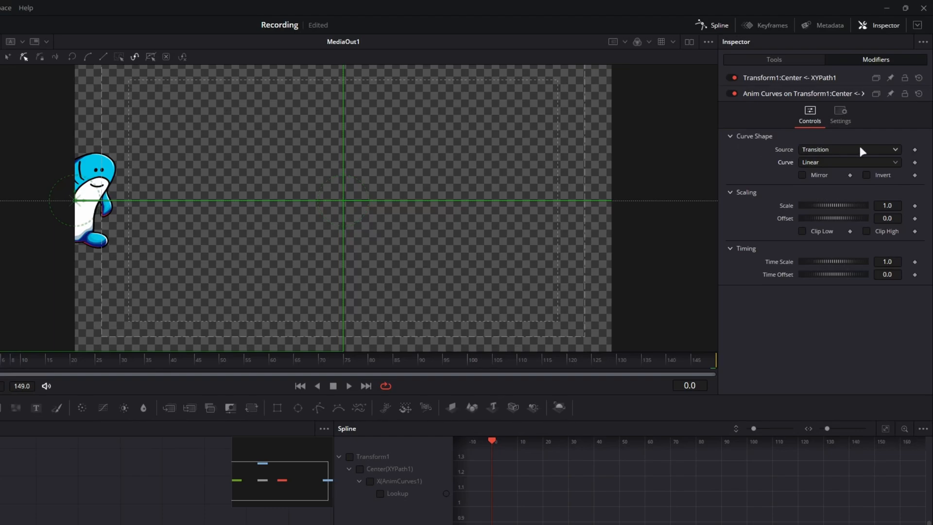
left_click(850, 150)
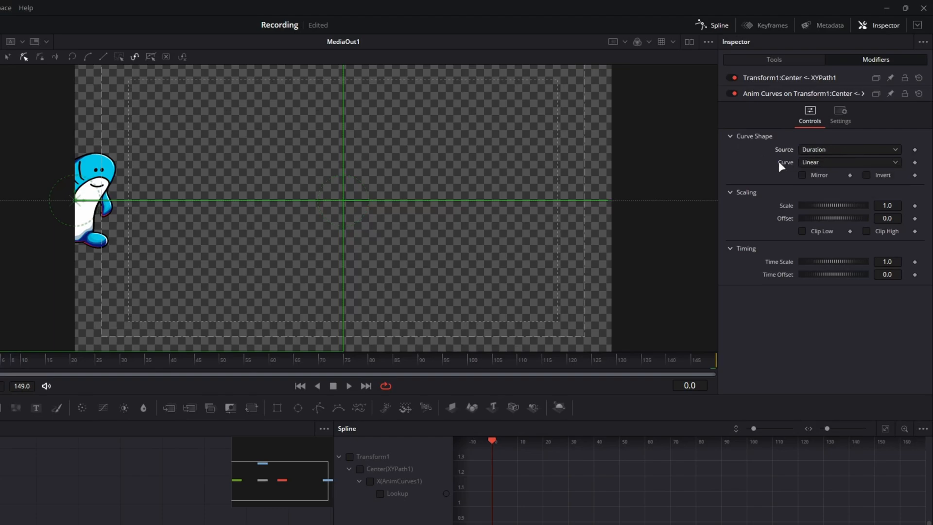
left_click(850, 162)
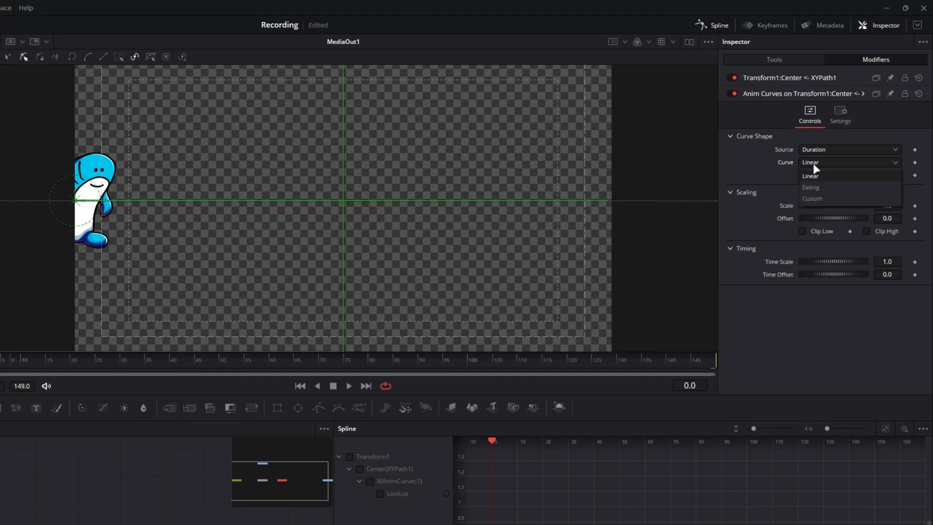
left_click(810, 187)
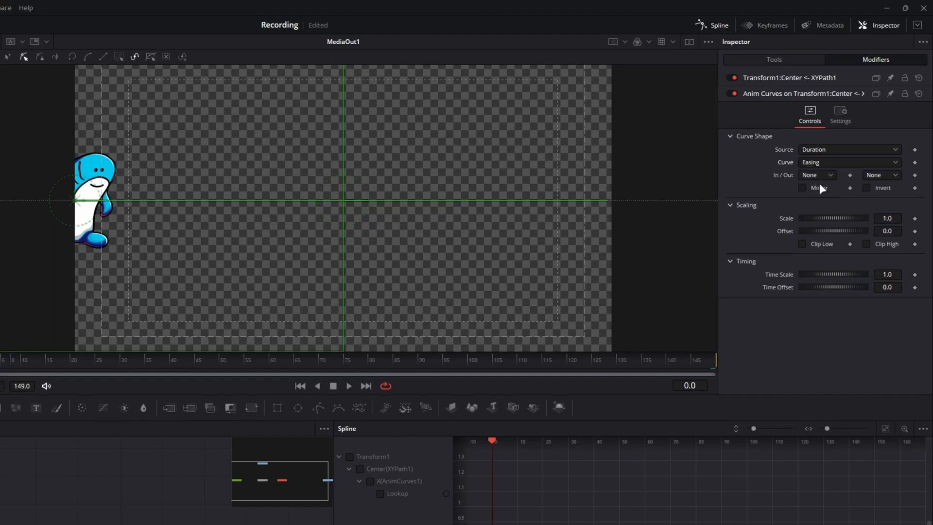
mouse_move(874, 177)
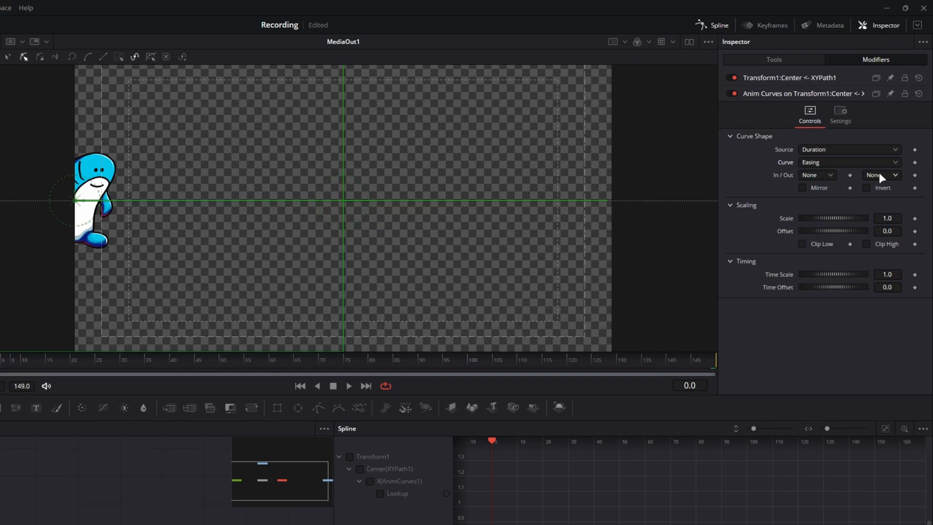
Step: Set the Out easing to Elastic, leaving In at None
left_click(881, 174)
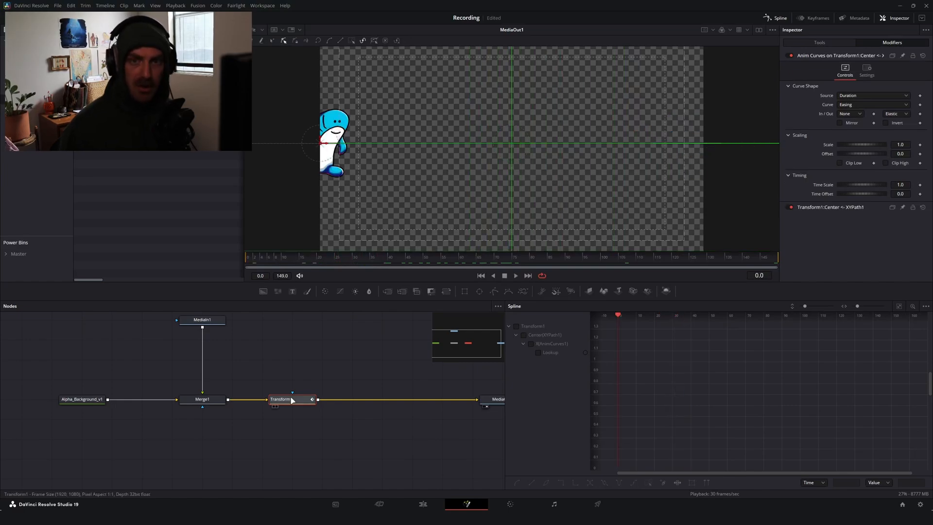
mouse_move(375, 161)
type("0.5")
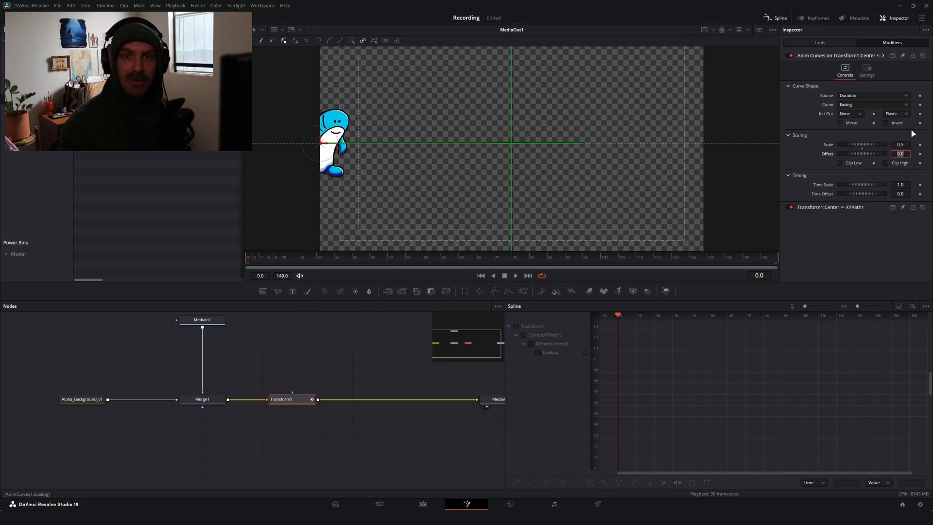
mouse_move(506, 232)
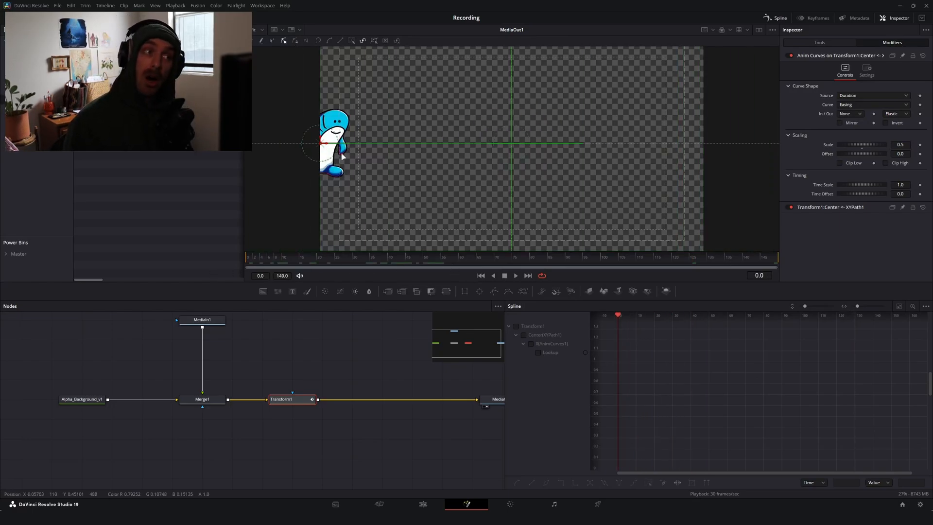
Step: Enter Offset -0.25 with Scale 0.75 and play back the shark's elastic bounce into centre
left_click(901, 154)
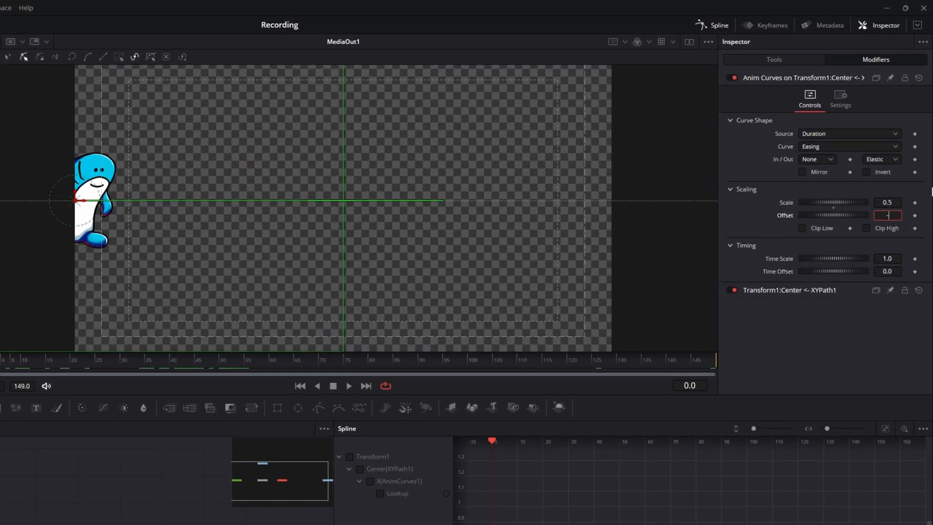
type("-0.25")
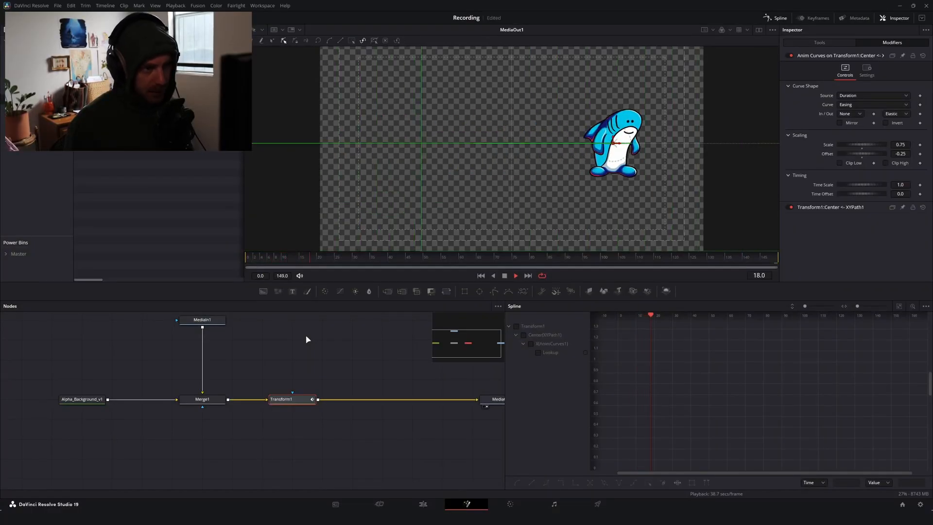
left_click(760, 314)
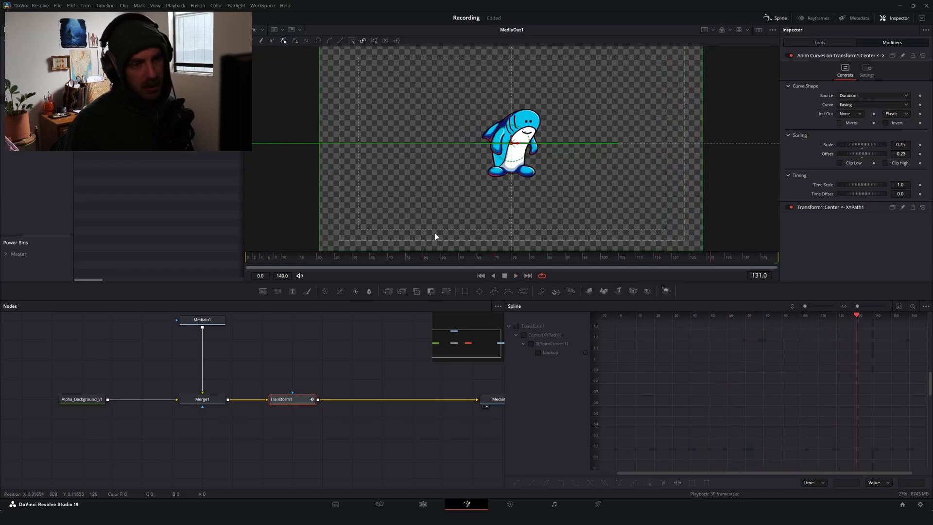
mouse_move(448, 291)
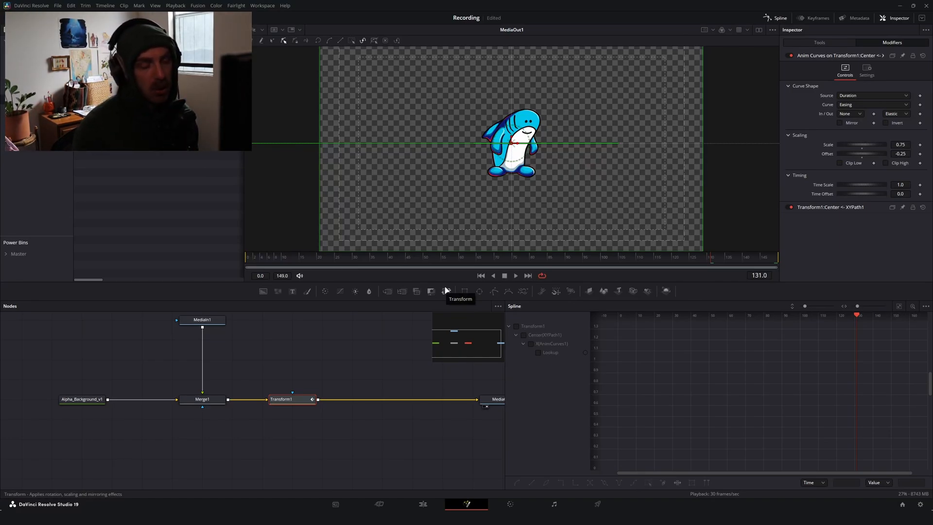
Step: Sketch 'y = mx + b' and an elastic zigzag in red in Paint, then start closing the window
left_click(515, 275)
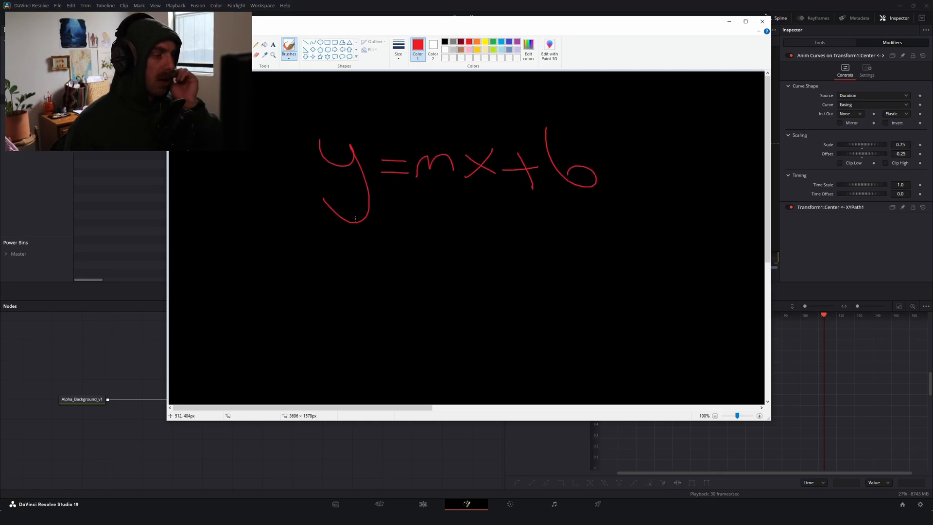
mouse_move(571, 205)
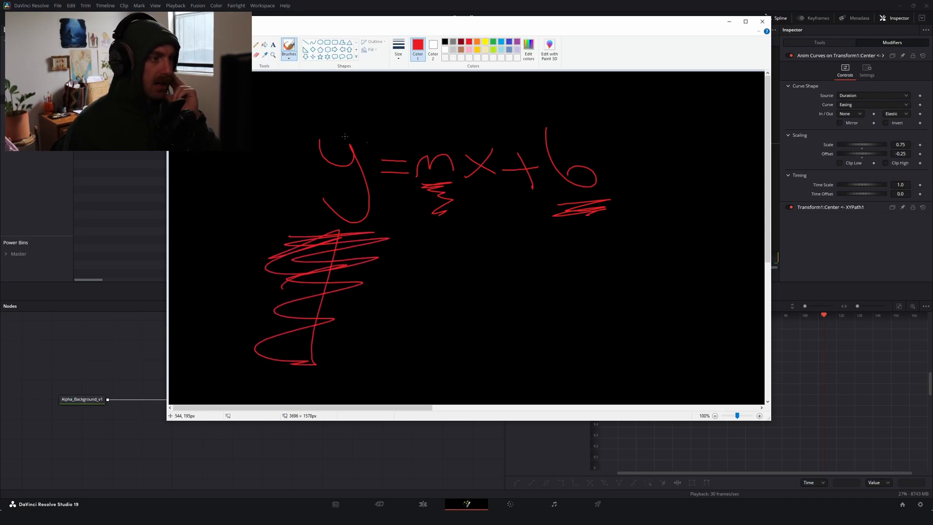
mouse_move(311, 124)
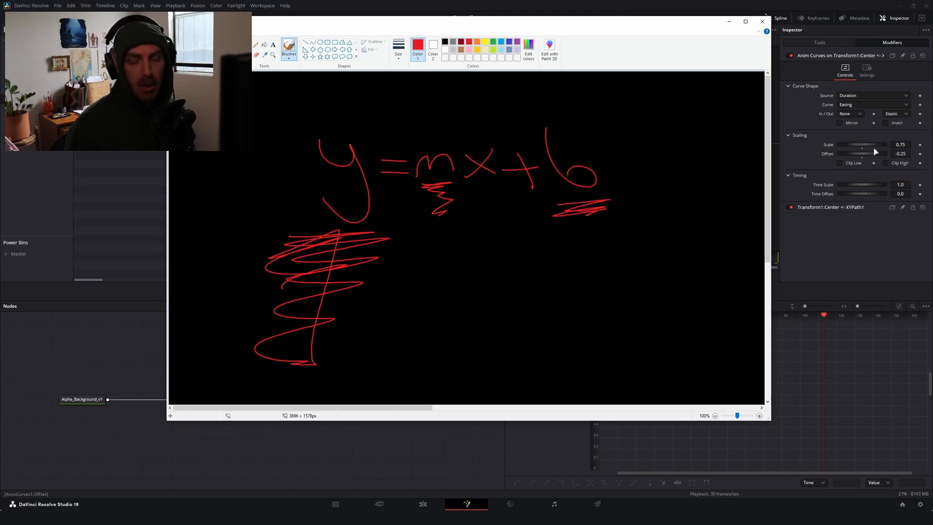
mouse_move(661, 146)
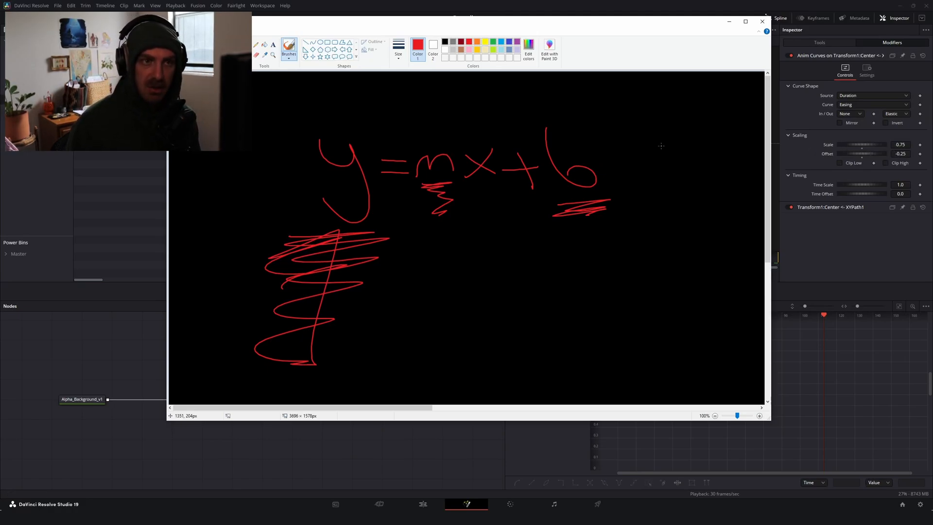
left_click(762, 21)
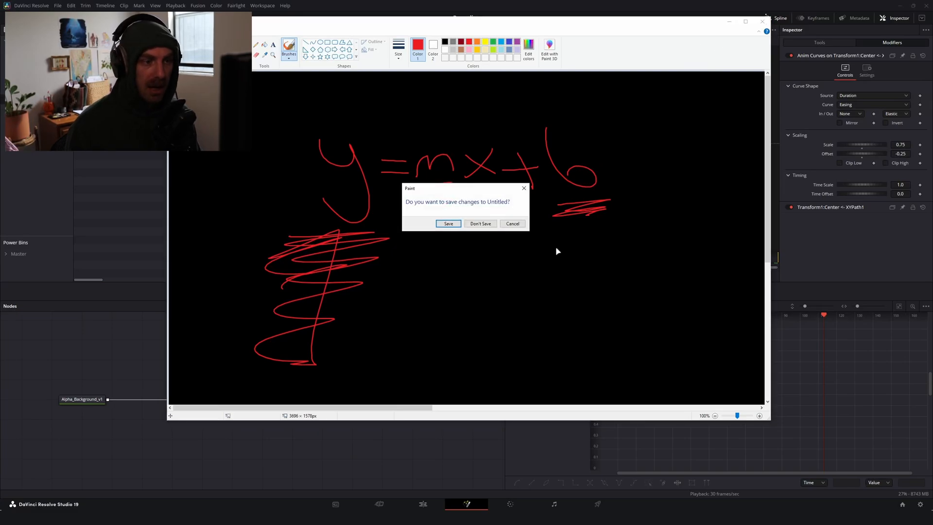
Step: Discard the Paint sketch and return to the Anim Curves settings on the shark's center
left_click(479, 223)
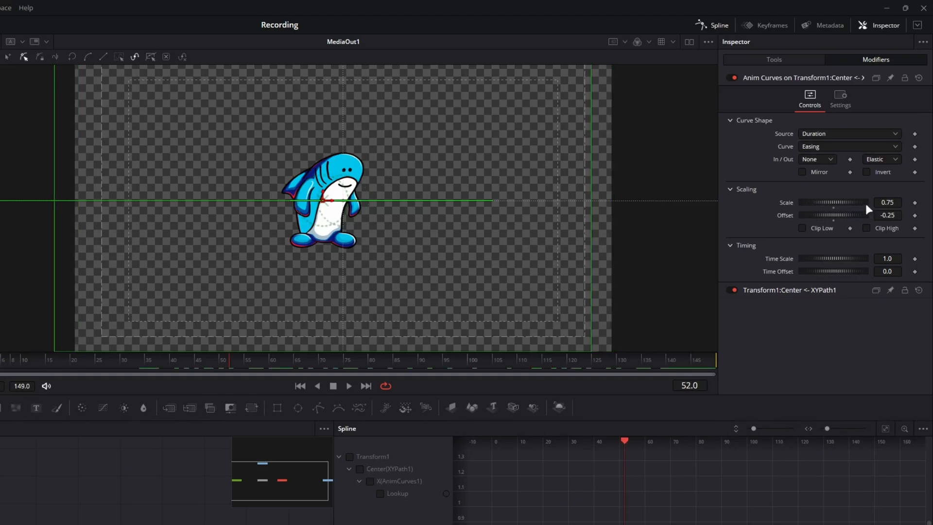
mouse_move(556, 348)
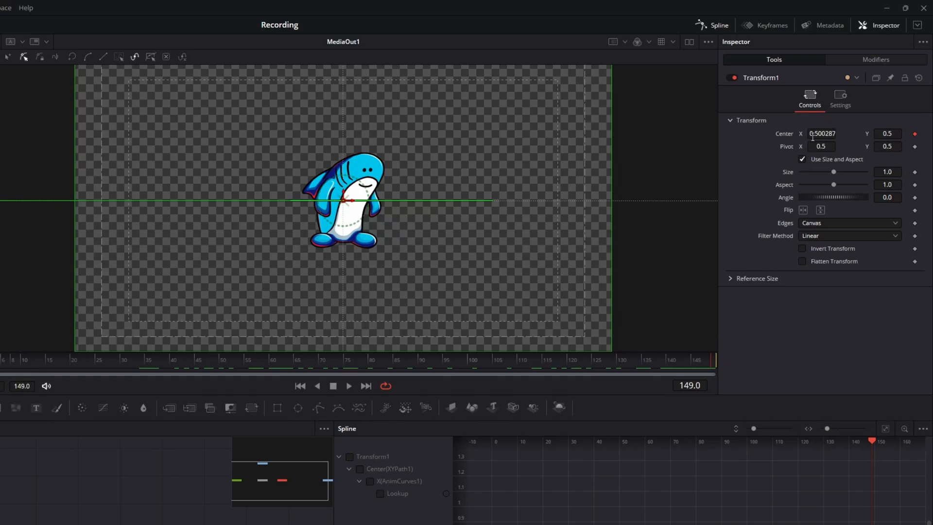
left_click(876, 59)
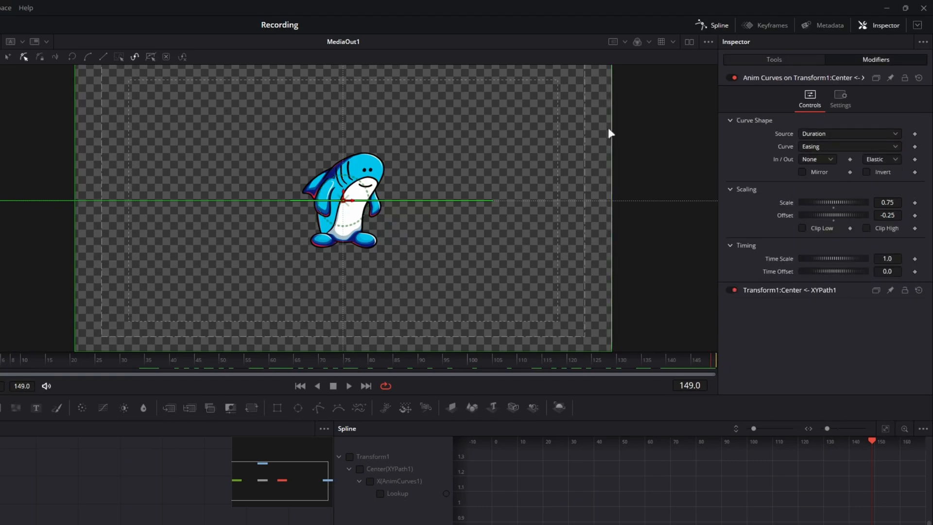
mouse_move(853, 270)
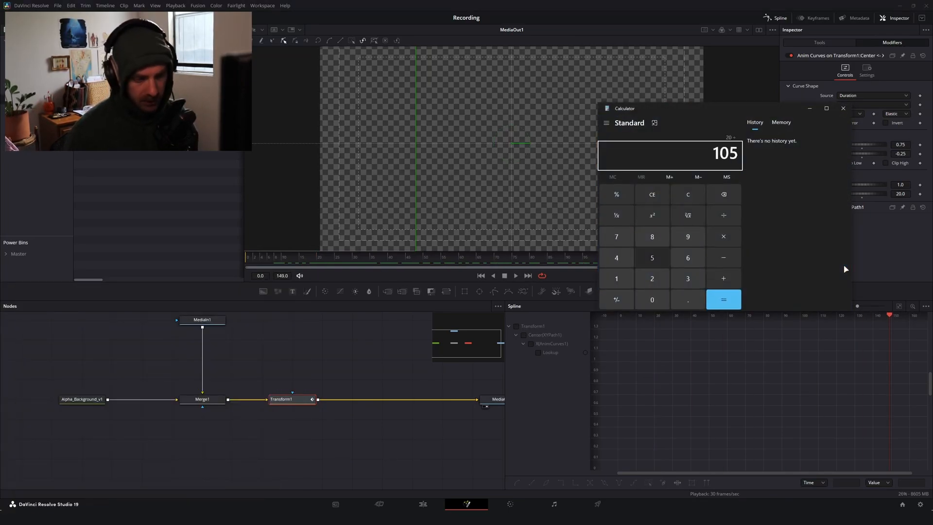
Step: Work out 20 ÷ 150 in Calculator for the Time Offset of 20, then close it
left_click(724, 300)
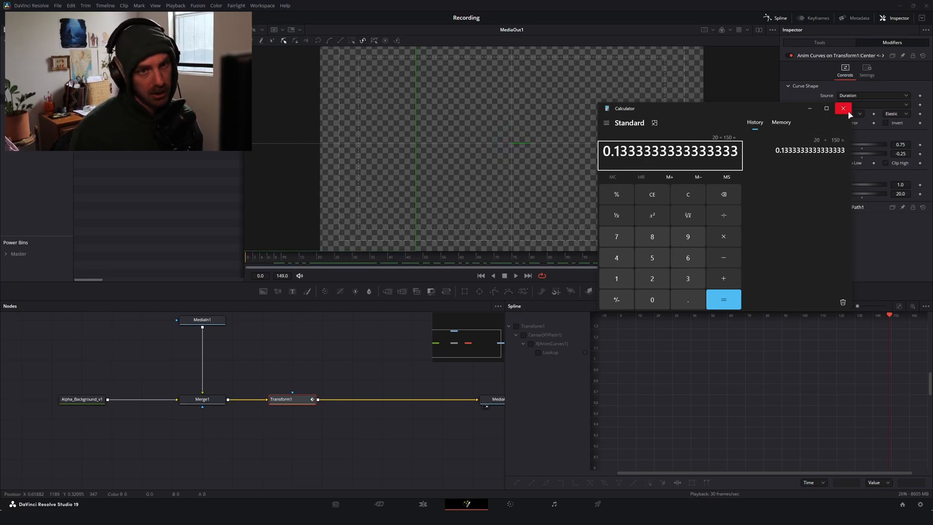
left_click(843, 108)
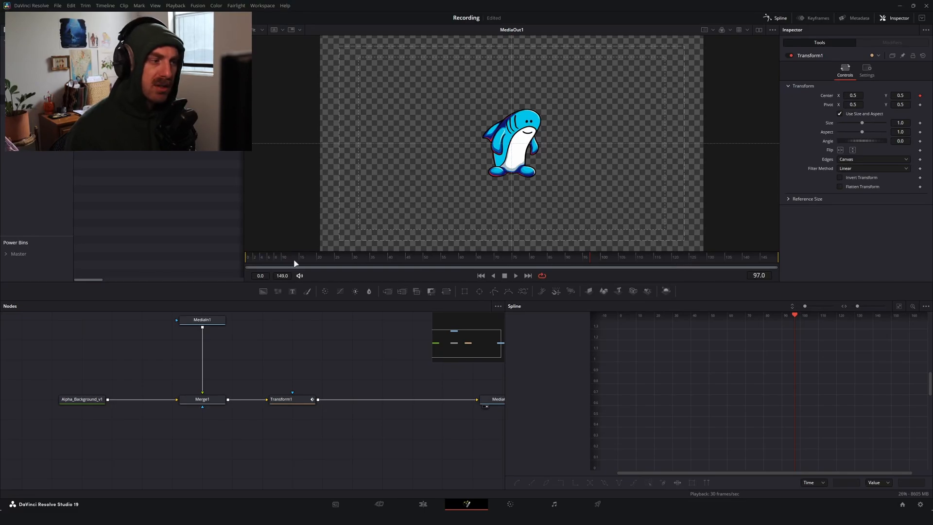
Step: Scrub to several frames to preview the shark's bounce, ending near frame 78 with X about 0.503
left_click(628, 257)
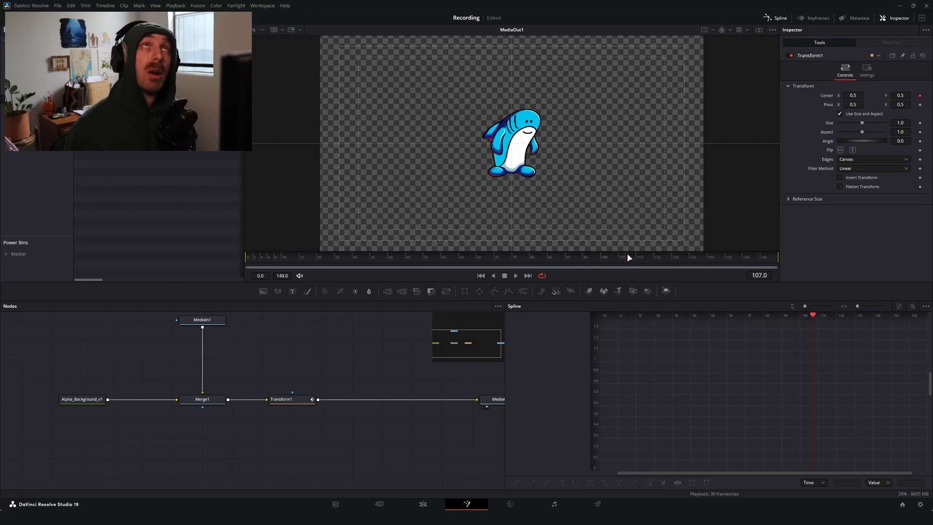
left_click(581, 257)
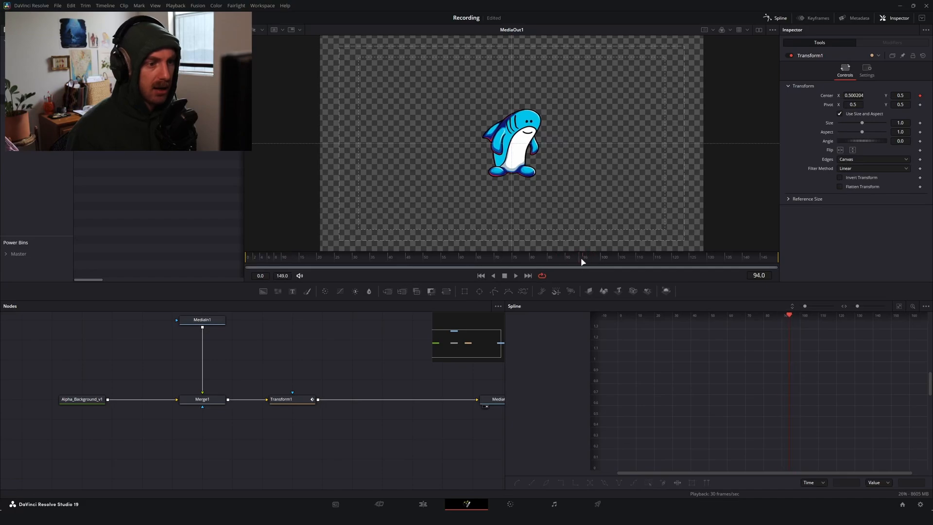
left_click(891, 42)
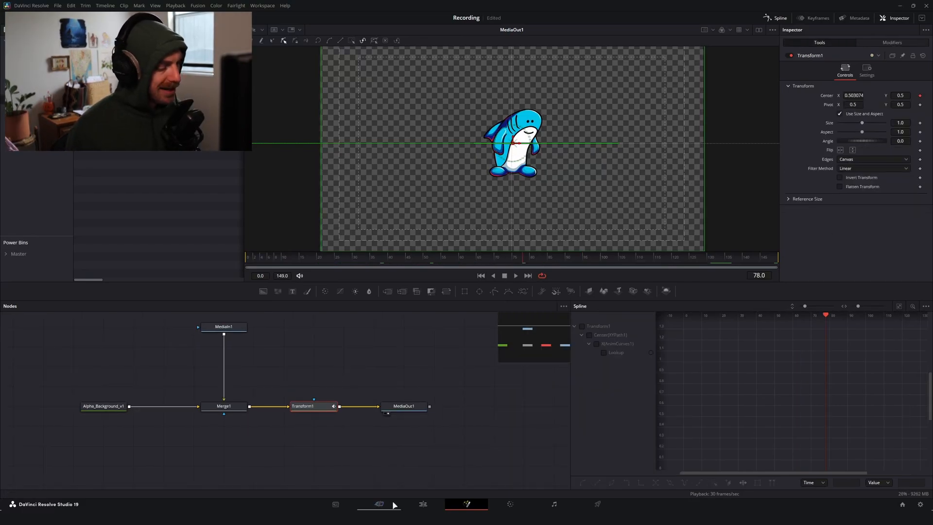
Step: From the Edit page, select the second Fusion Composition clip with the price text
left_click(423, 505)
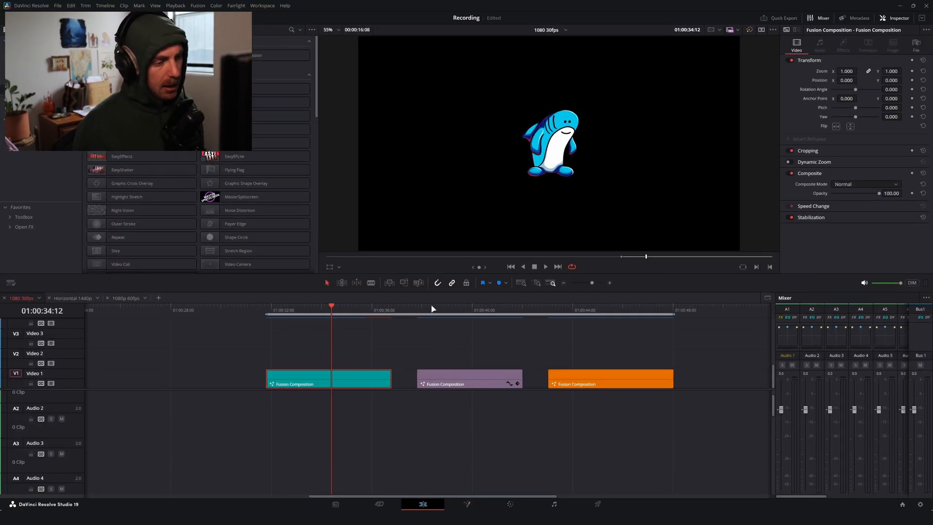
left_click(466, 505)
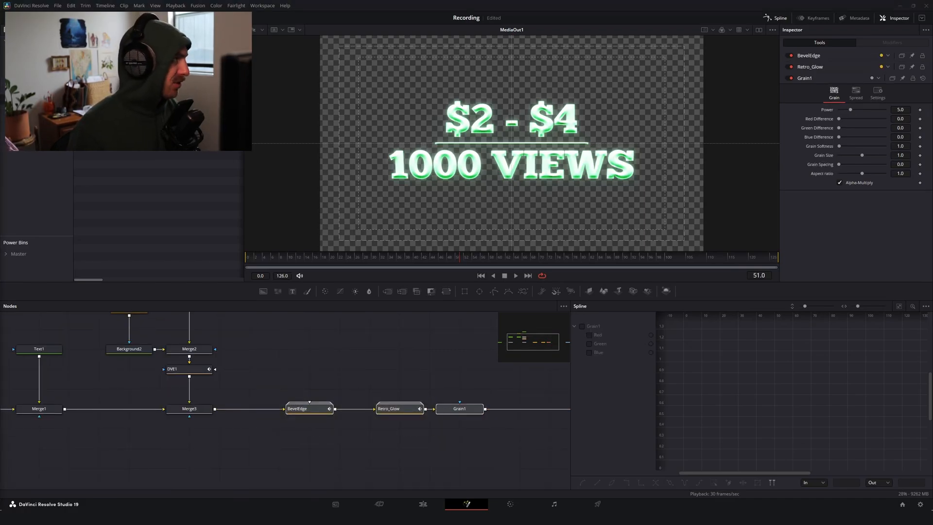
Step: Return to Resolve, go to an earlier frame, then show Merge2 and DVE1 rotation settings in the Inspector
key("alt+tab")
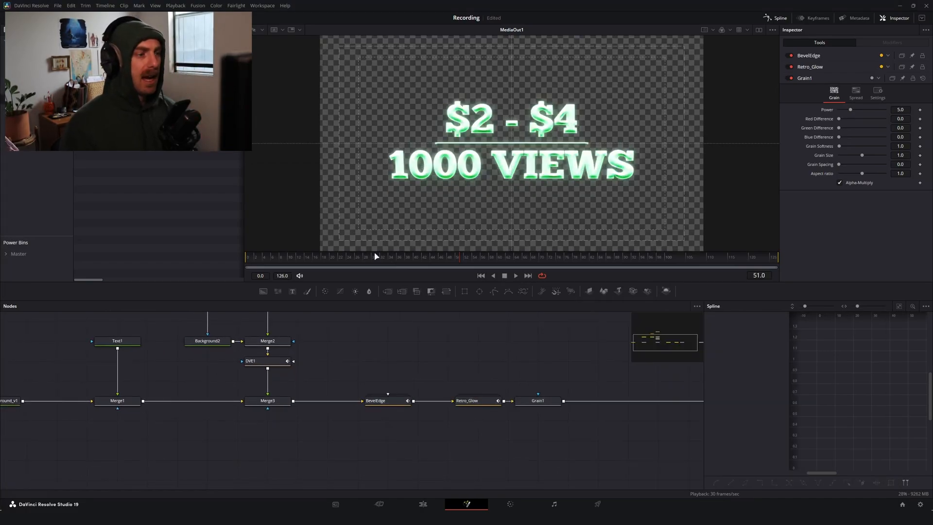
left_click(515, 275)
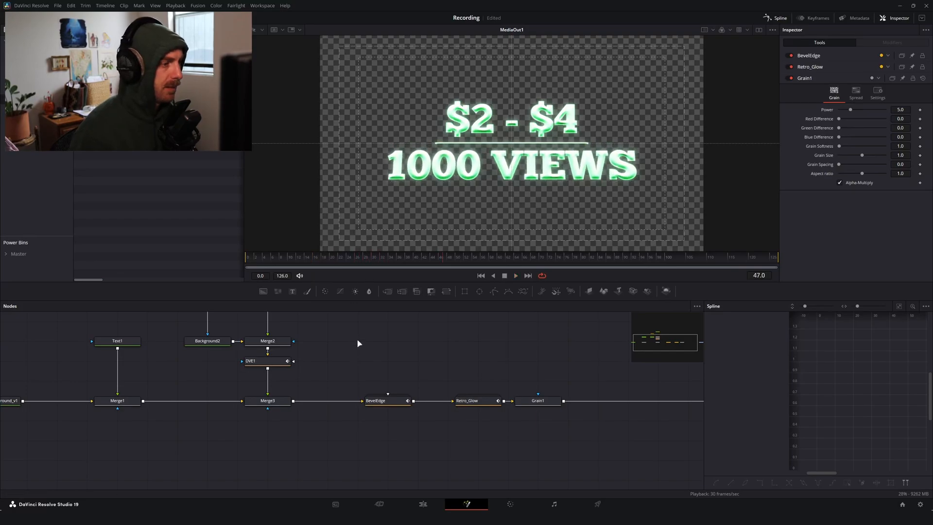
left_click(267, 340)
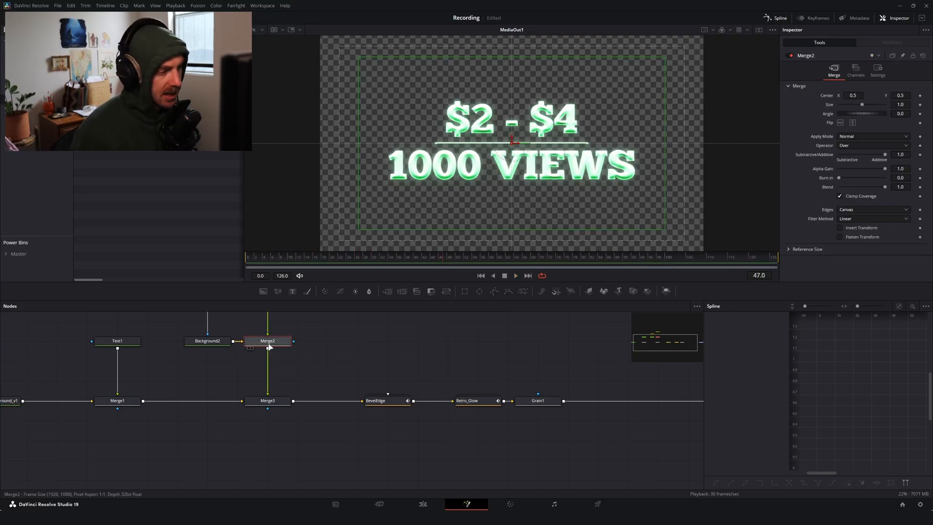
mouse_move(267, 341)
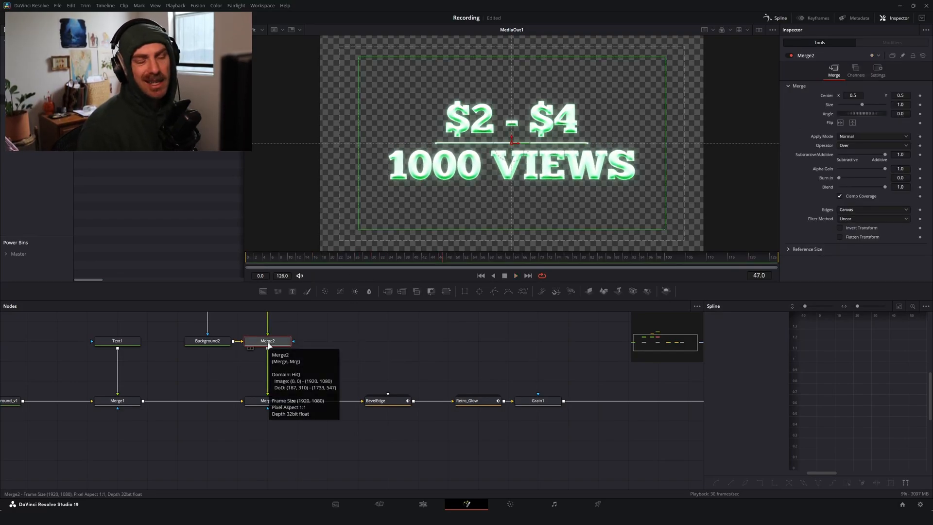
left_click(268, 361)
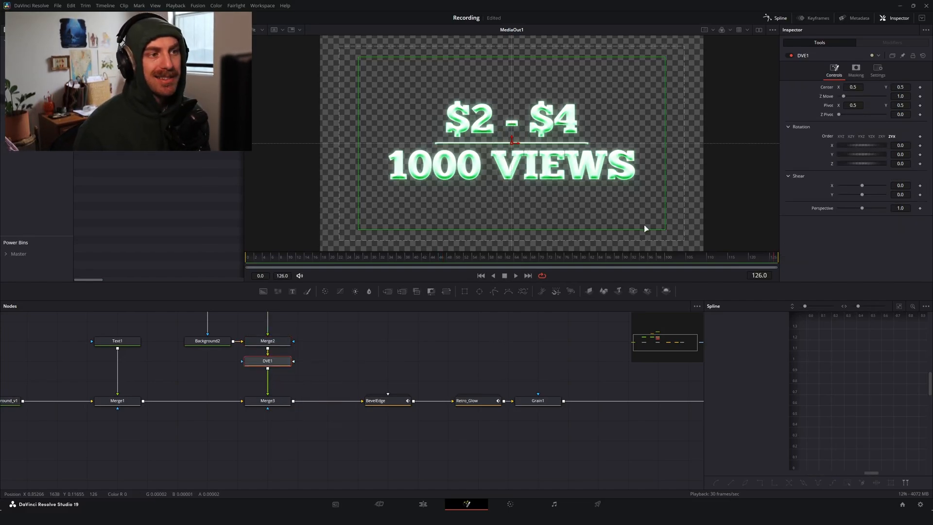
mouse_move(611, 232)
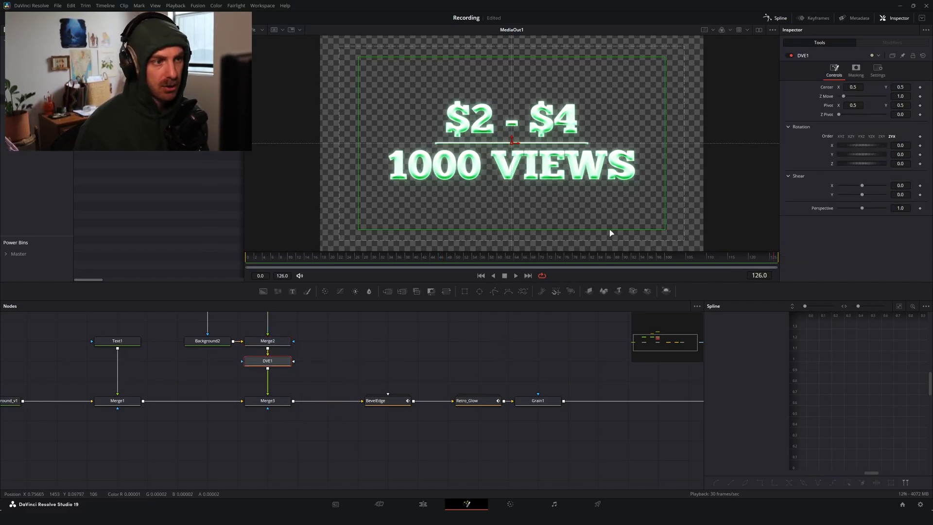
mouse_move(680, 225)
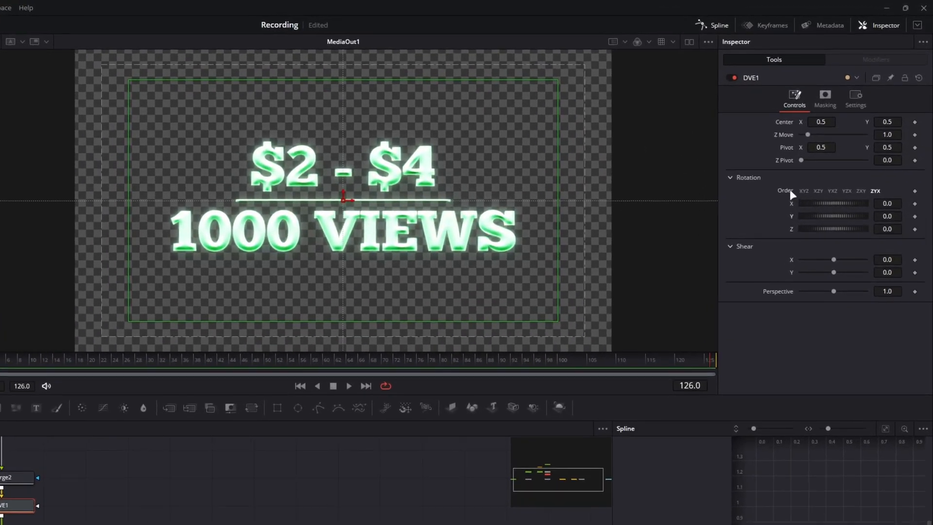
mouse_move(795, 207)
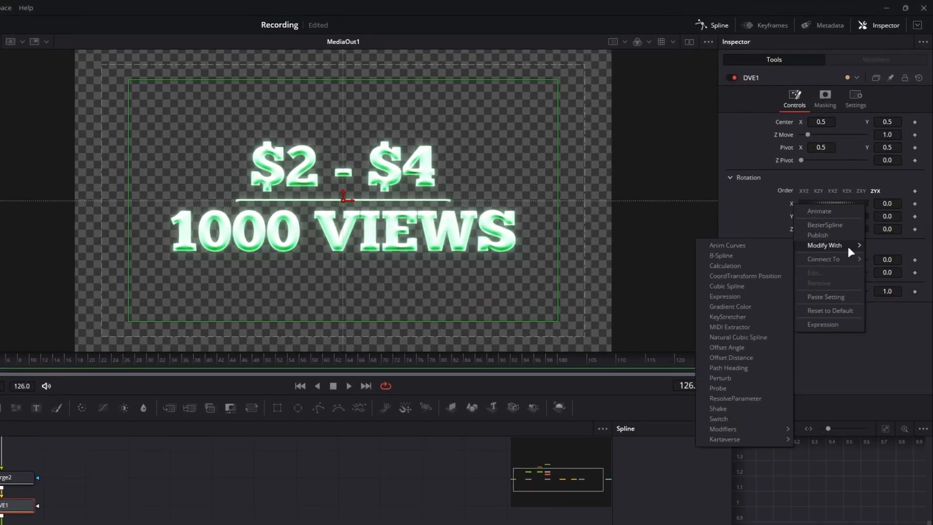
Step: Modify Rotation X with Anim Curves sourced from Duration, scale -90 and offset 90, at the first frame
left_click(727, 246)
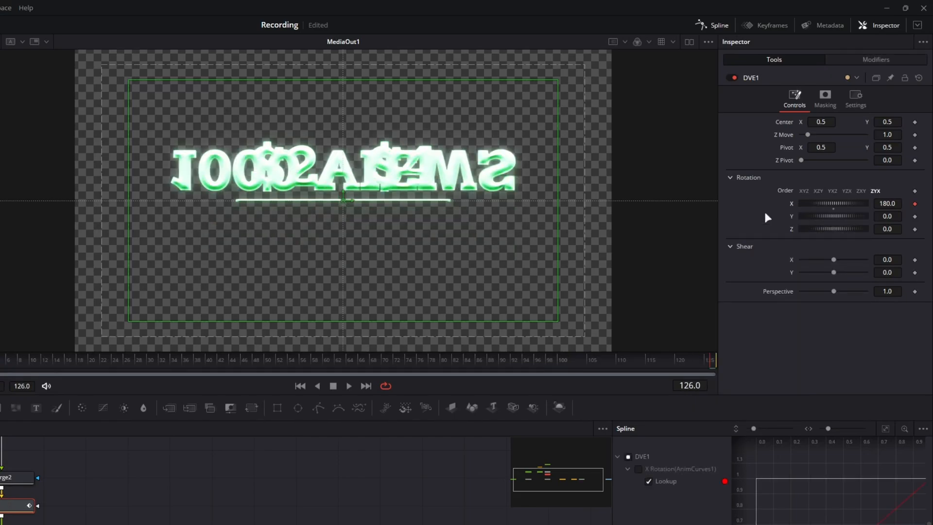
left_click(876, 59)
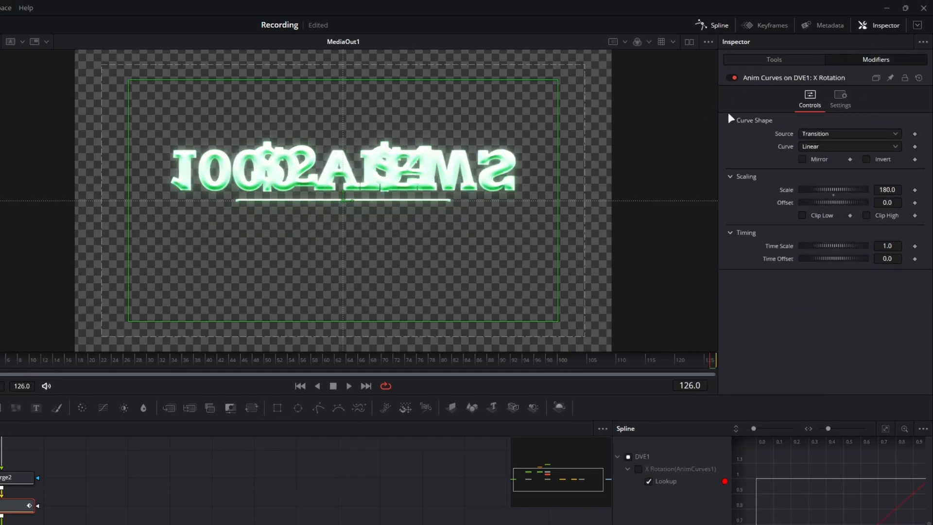
left_click(848, 133)
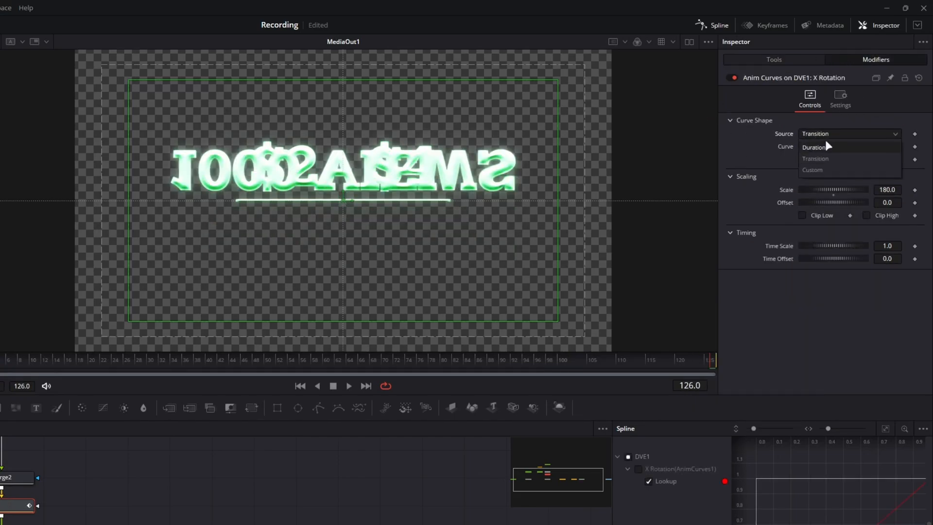
left_click(812, 147)
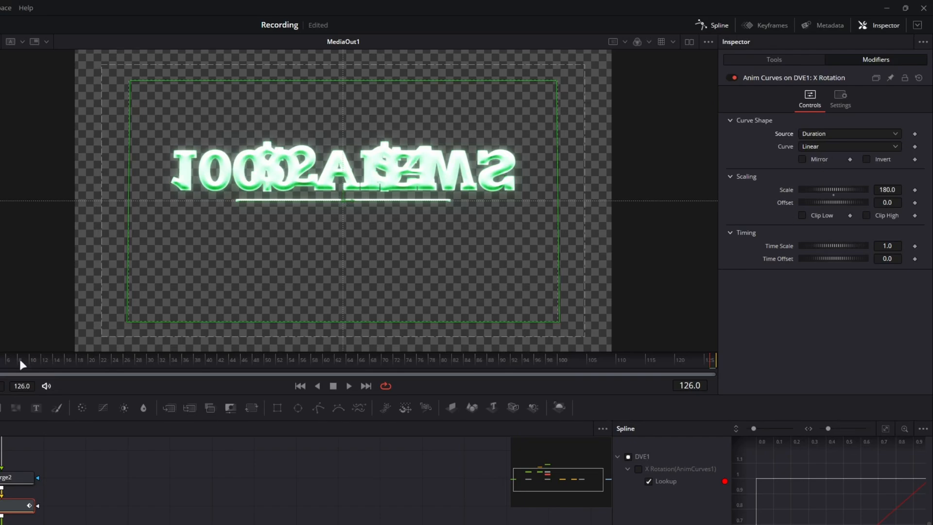
left_click(301, 386)
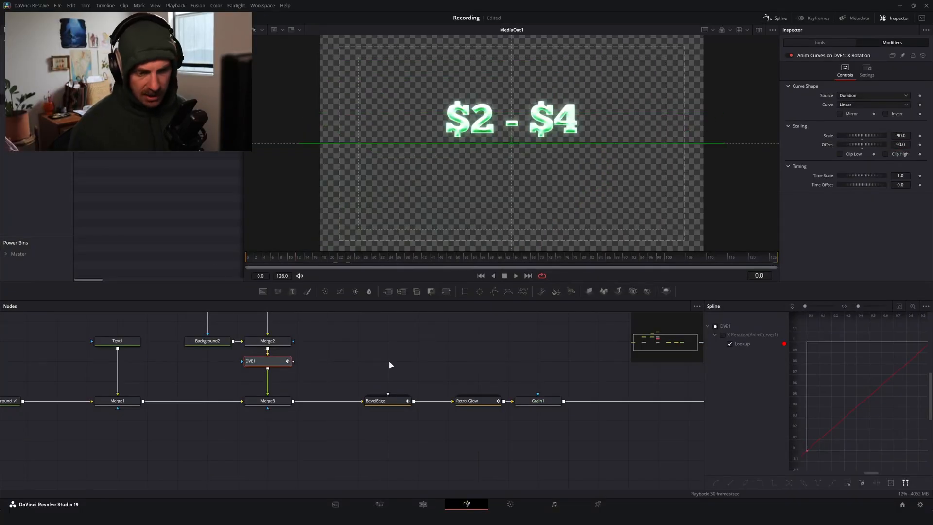
Step: Set the X rotation's Anim Curves to an Easing curve with Elastic ease-out
left_click(515, 276)
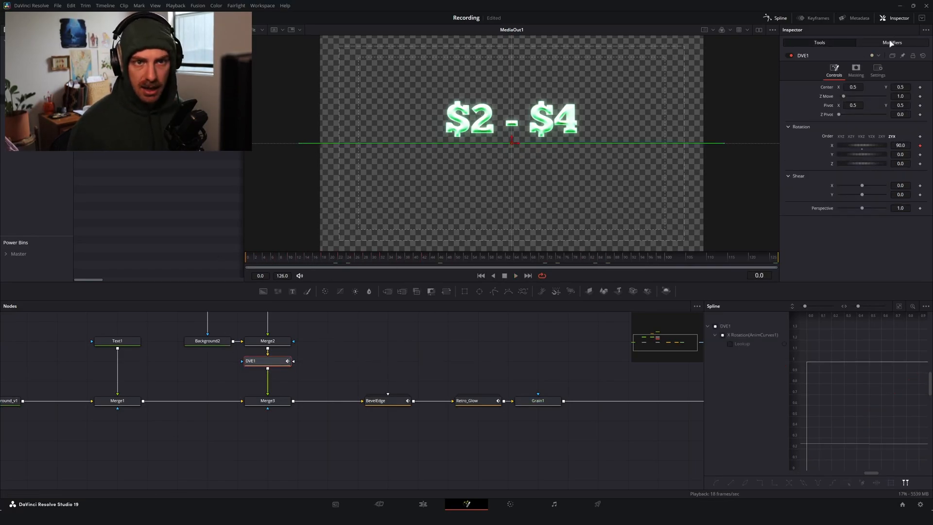
left_click(892, 41)
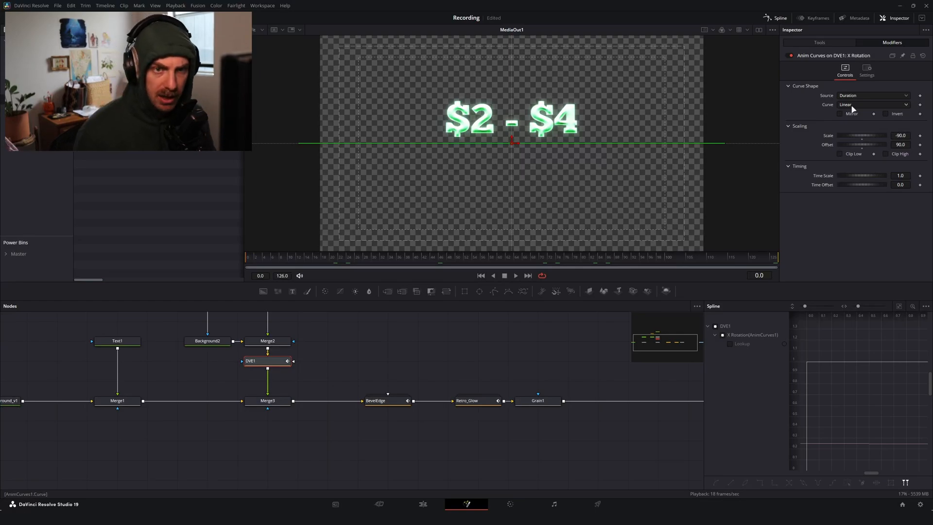
left_click(873, 104)
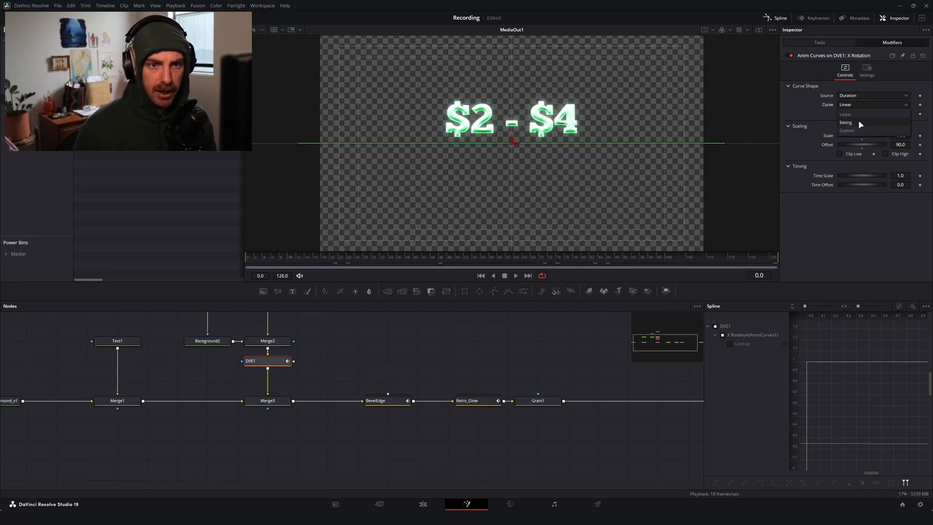
left_click(846, 123)
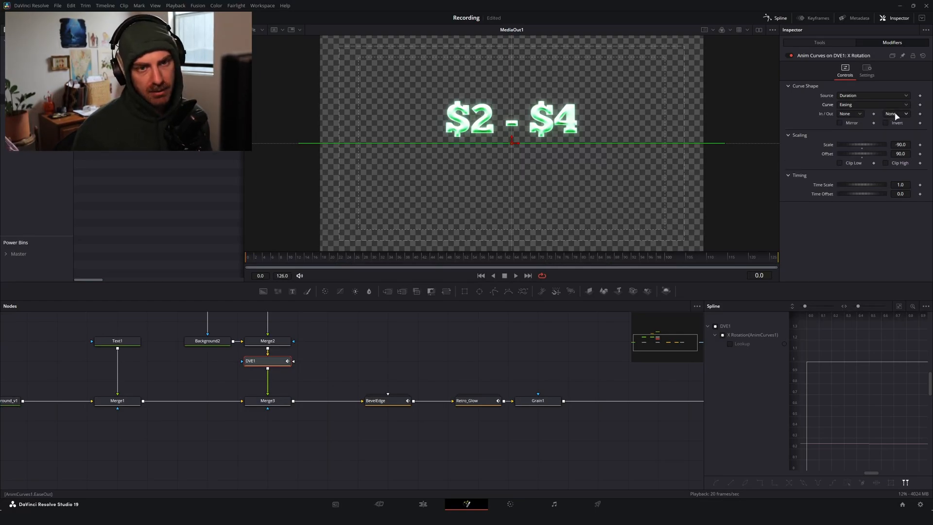
left_click(896, 113)
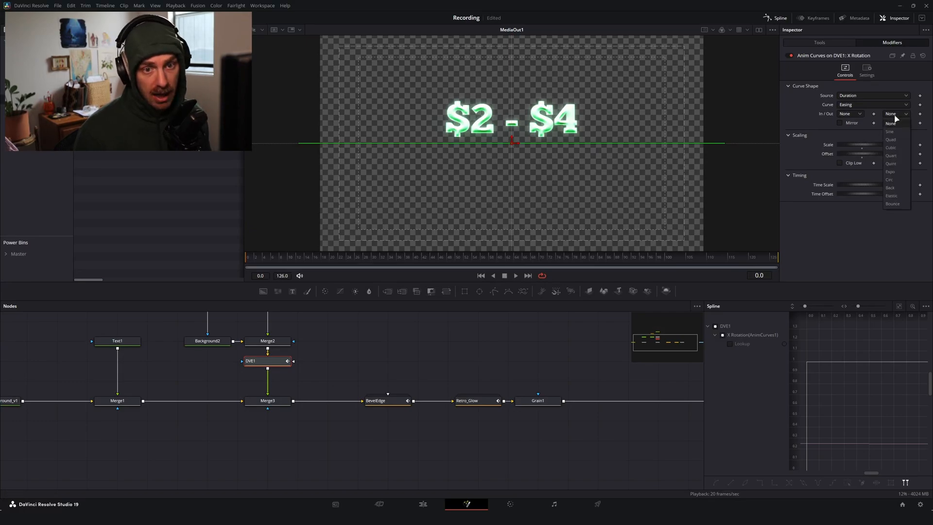
left_click(892, 196)
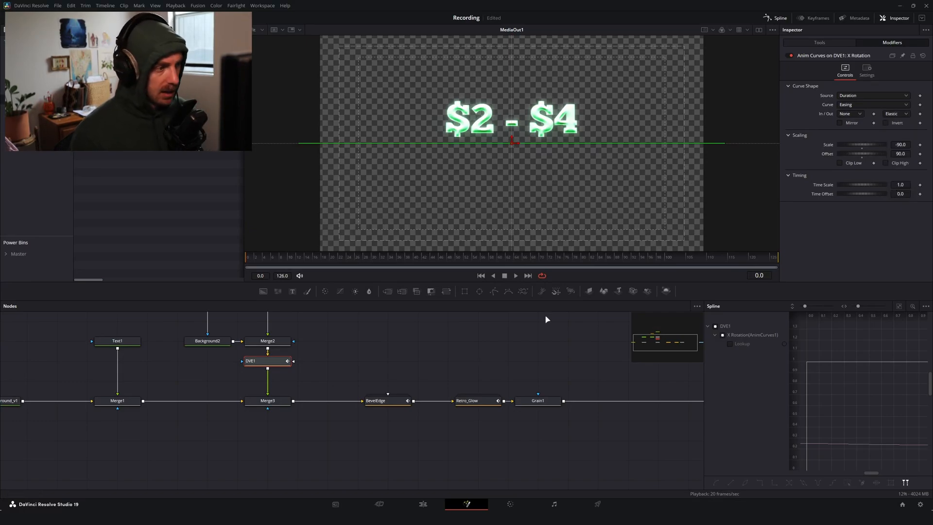
left_click(515, 276)
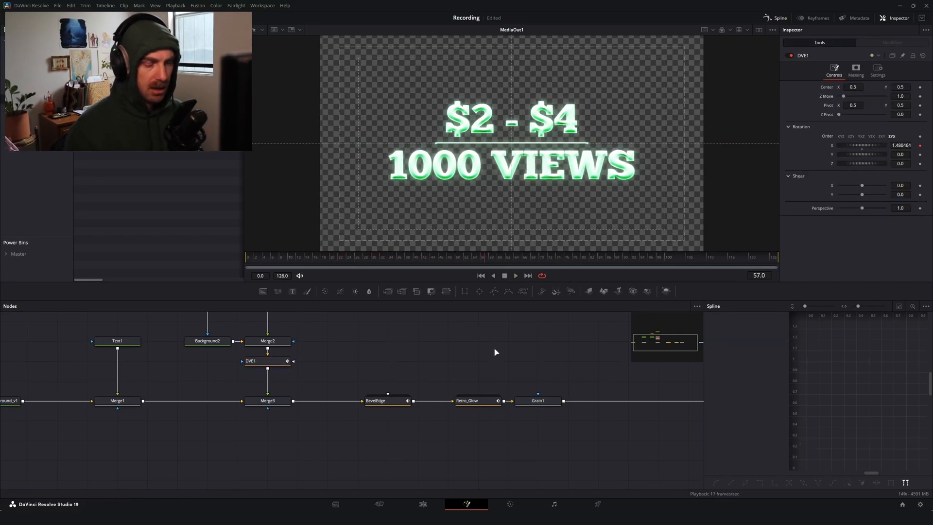
mouse_move(499, 316)
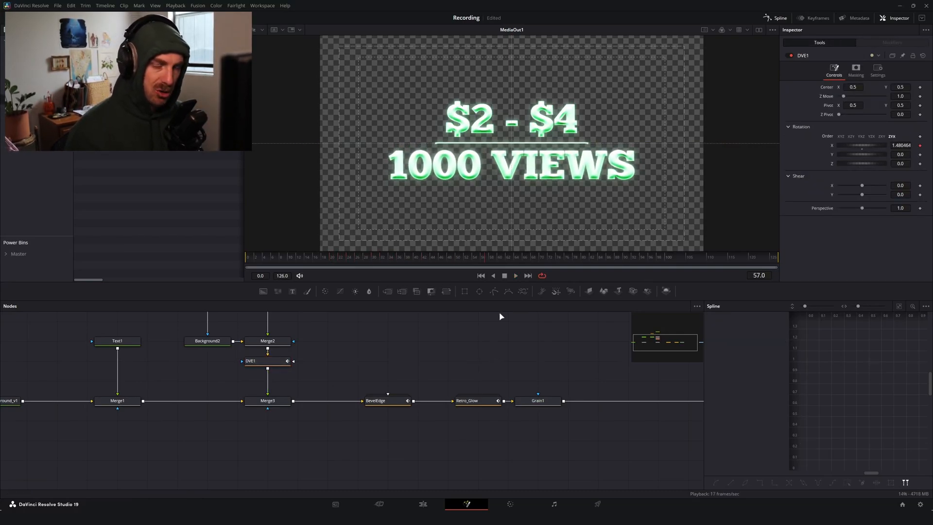